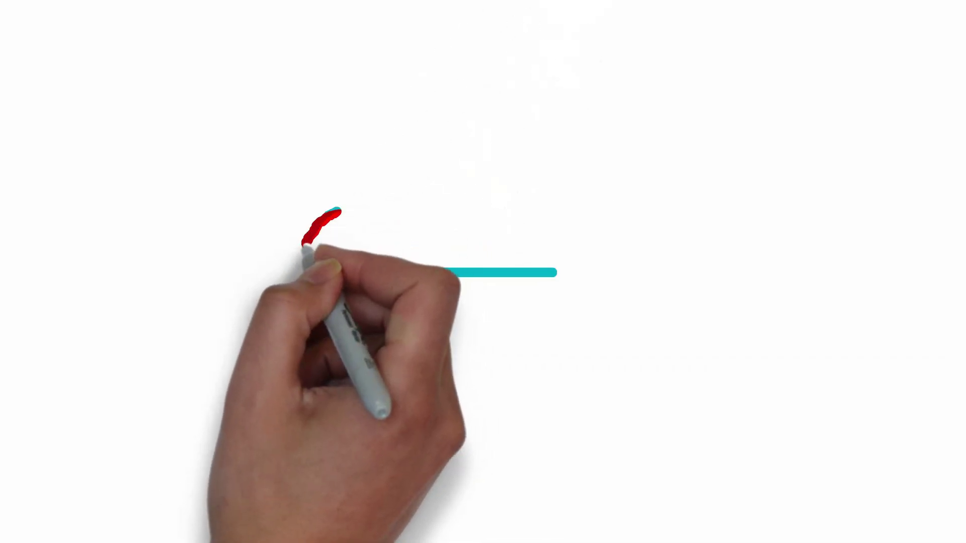
drag(319, 215, 298, 354)
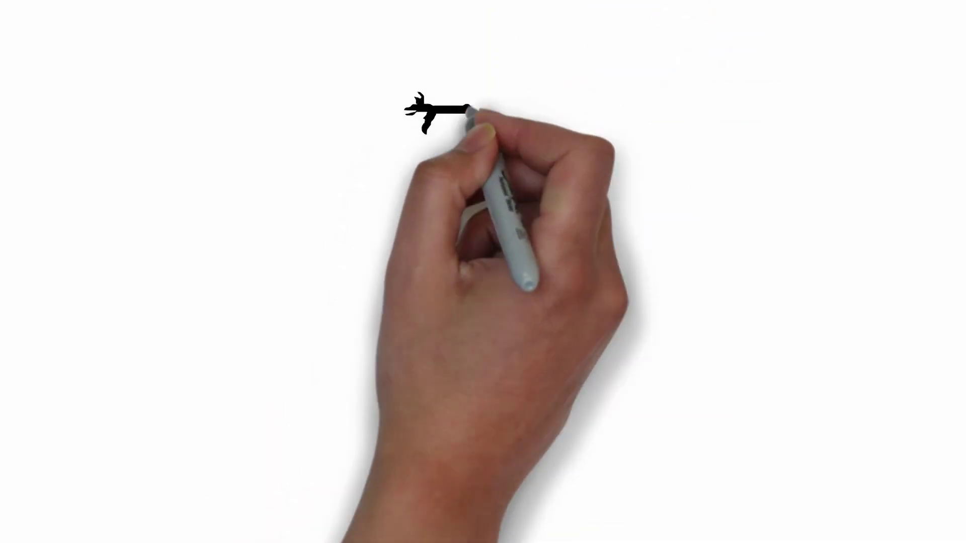
drag(474, 110, 493, 246)
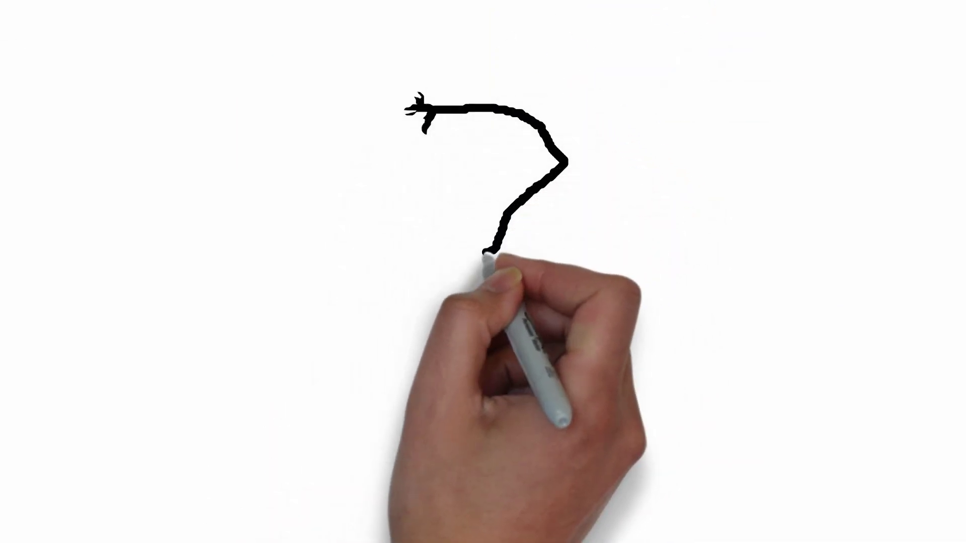
drag(493, 247, 314, 389)
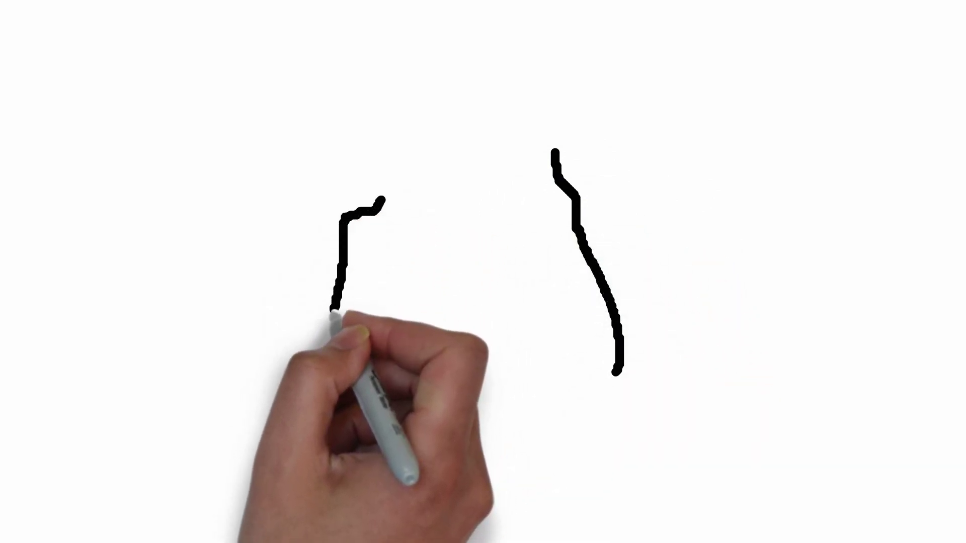
drag(336, 302, 418, 388)
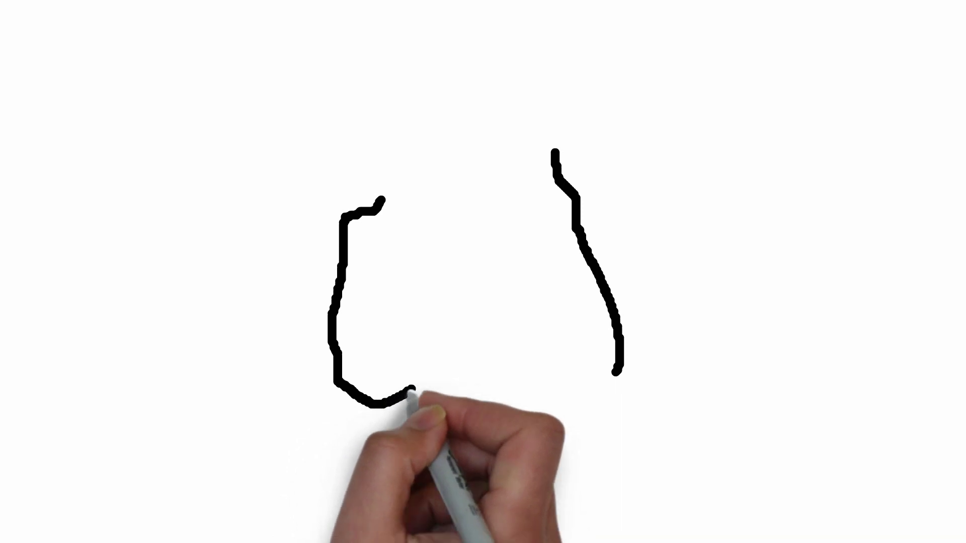